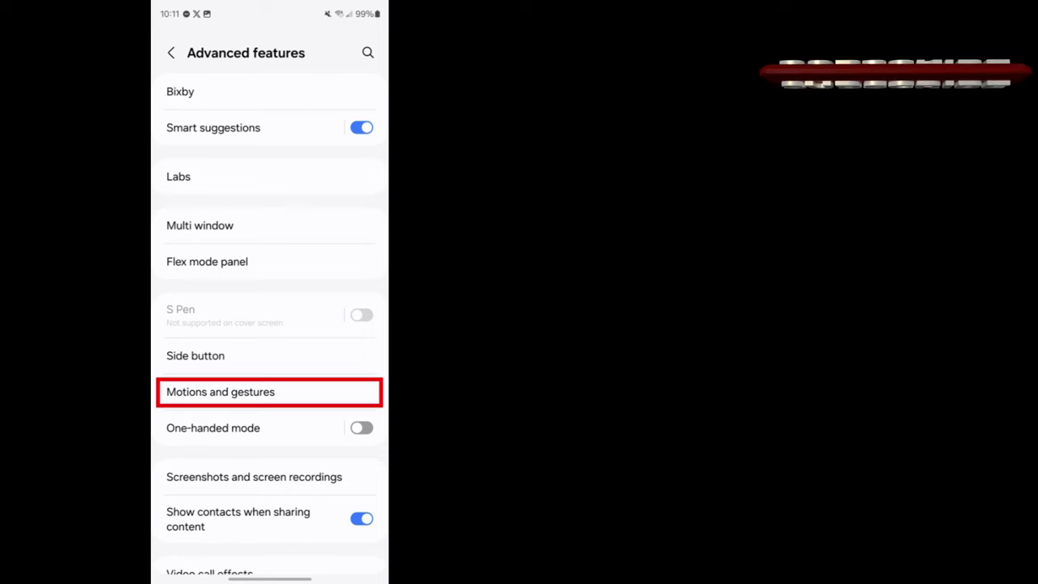
Open Motions and gestures from the Advanced features page.
left_click(220, 391)
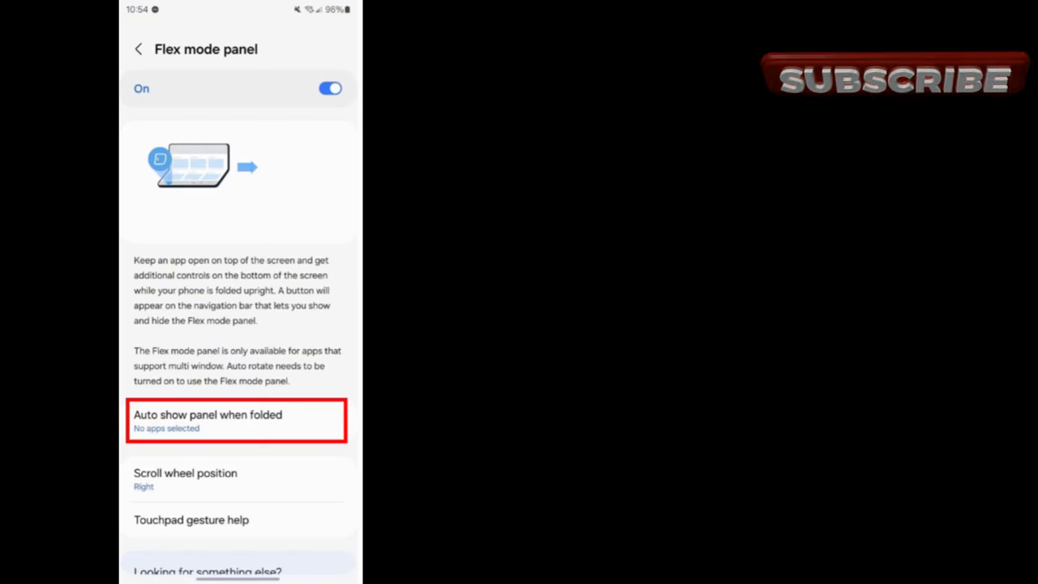
Open 'Auto show panel when folded' to pick apps for the Flex mode panel.
left_click(207, 420)
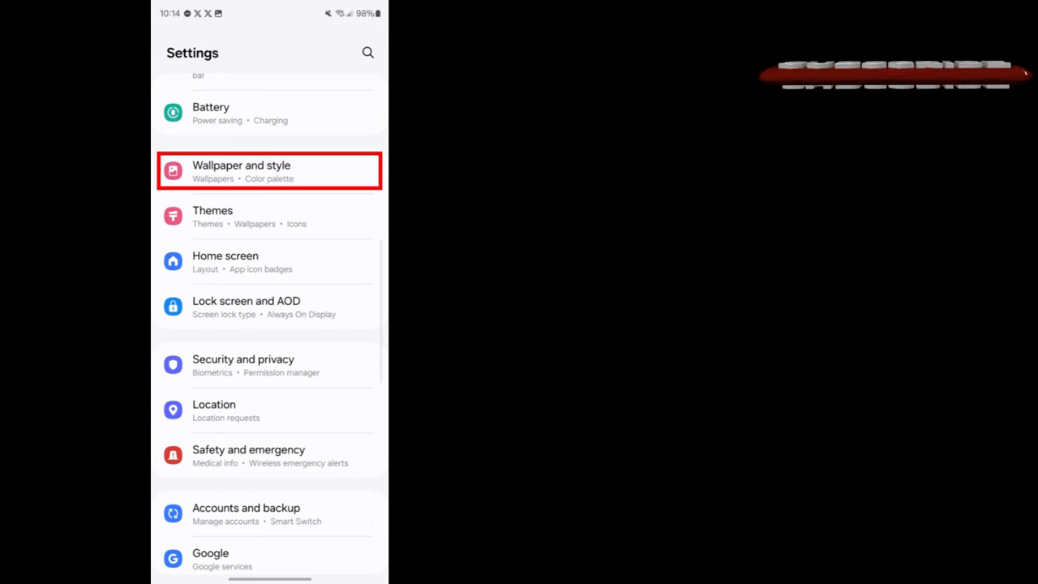
Open Wallpaper and style from the main Settings list.
left_click(267, 170)
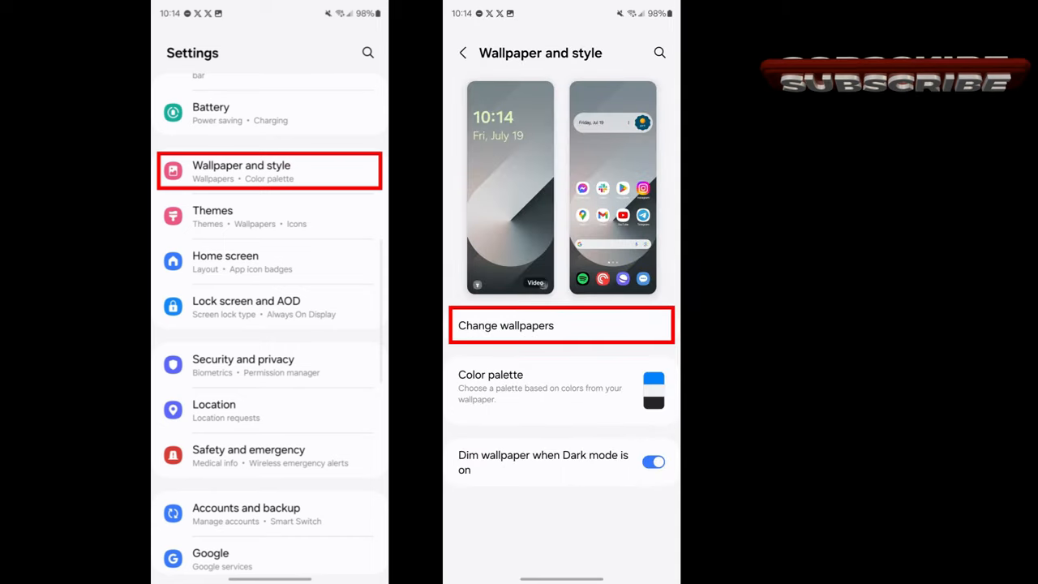